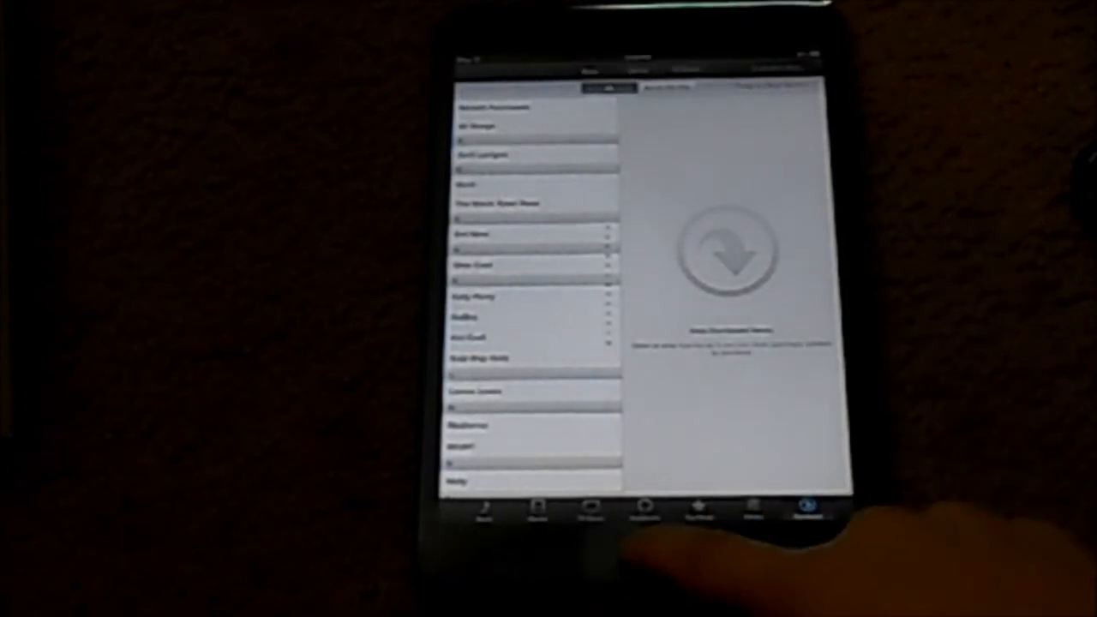
# Step: Exit the iTunes purchased music list back to the iPad mini home screen
pyautogui.click(624, 562)
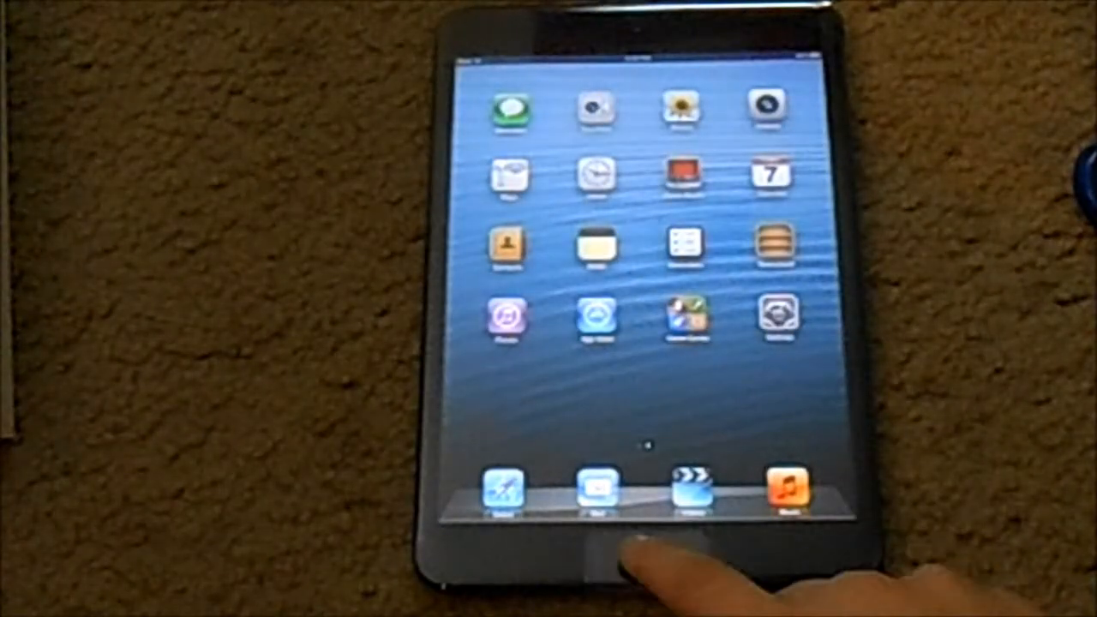